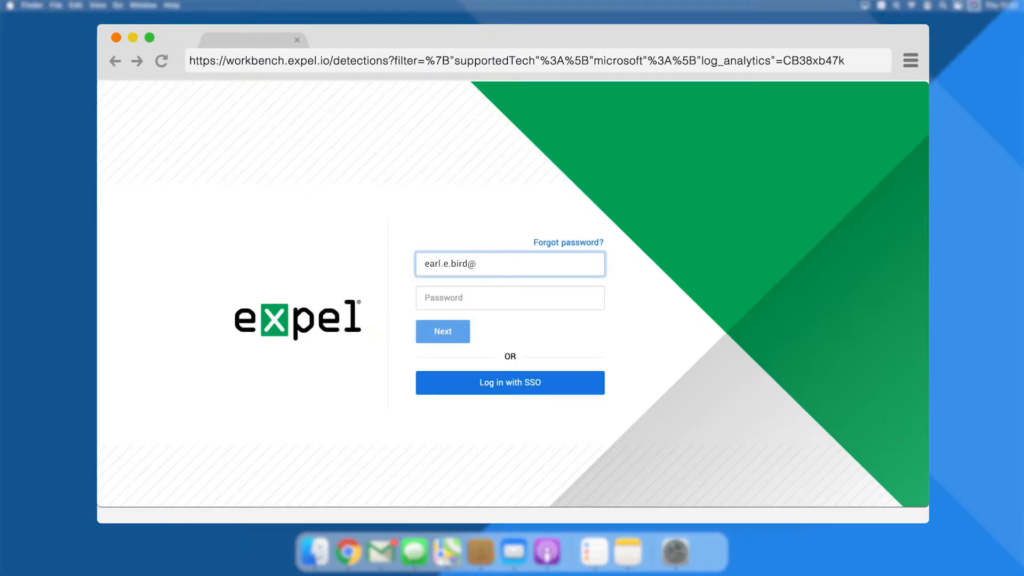
Sign in with the widgetcorps.com credentials to reach the welcome page of technologies to connect
type("widgetcorps.com")
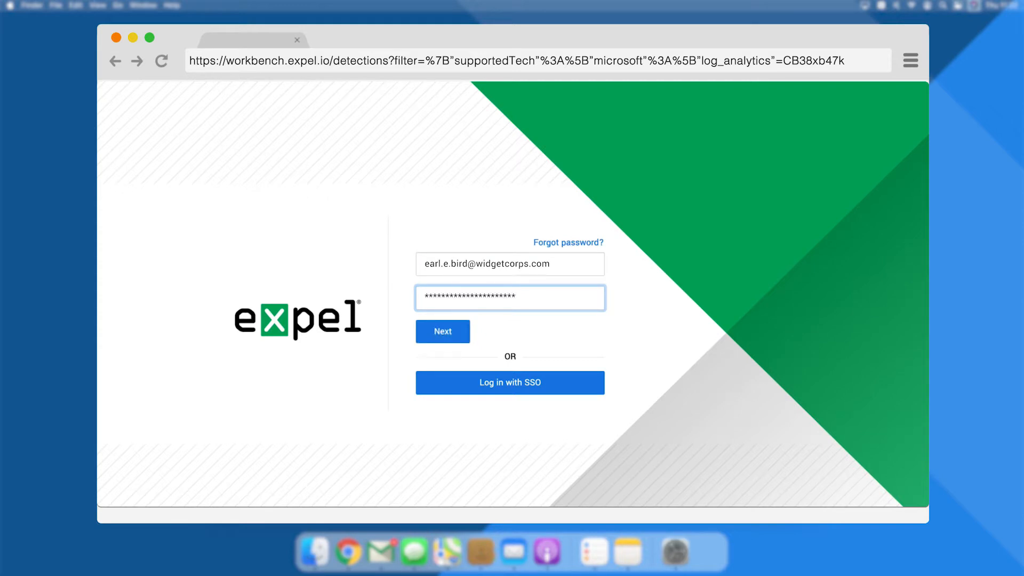
left_click(442, 331)
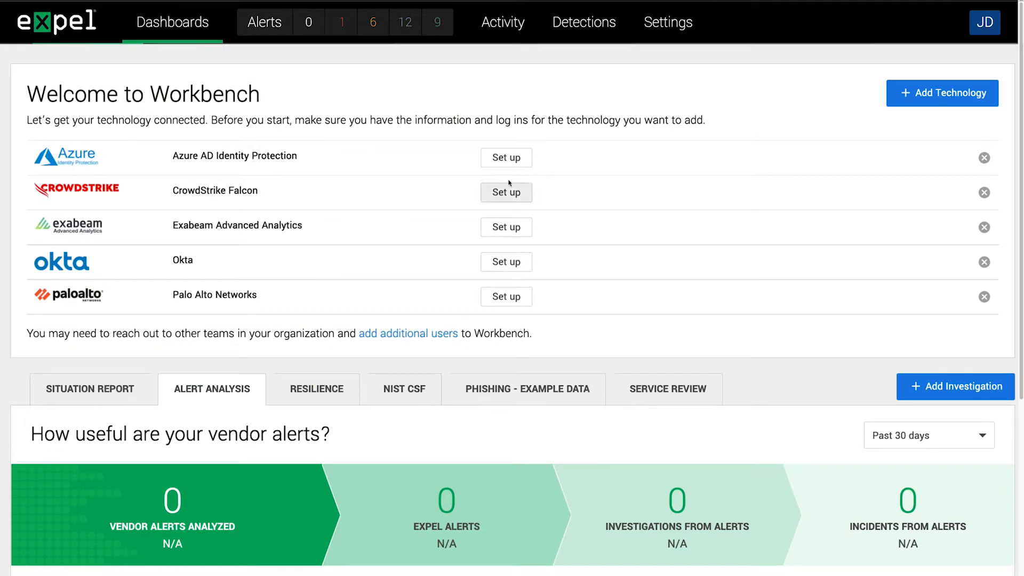
Set up Azure AD Identity Protection with its ID, secret, console URL and login details, and save
left_click(506, 158)
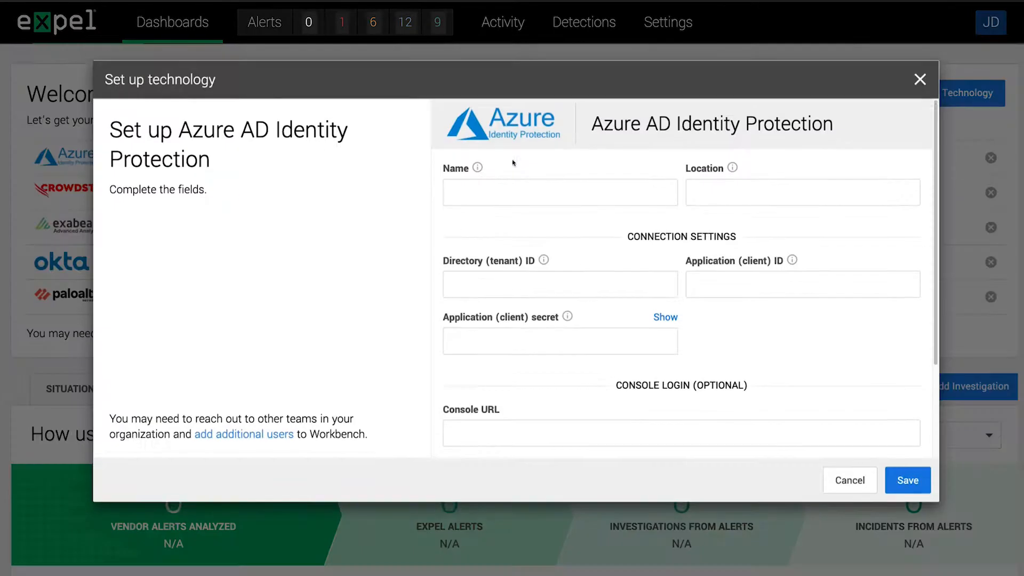
type("widgetcorp.atp.azure.com")
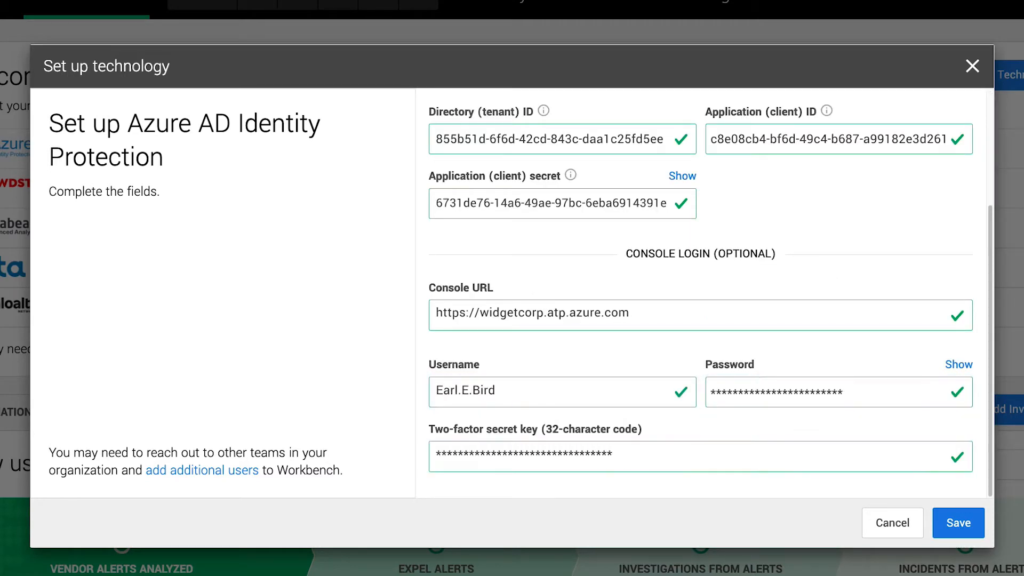
left_click(958, 522)
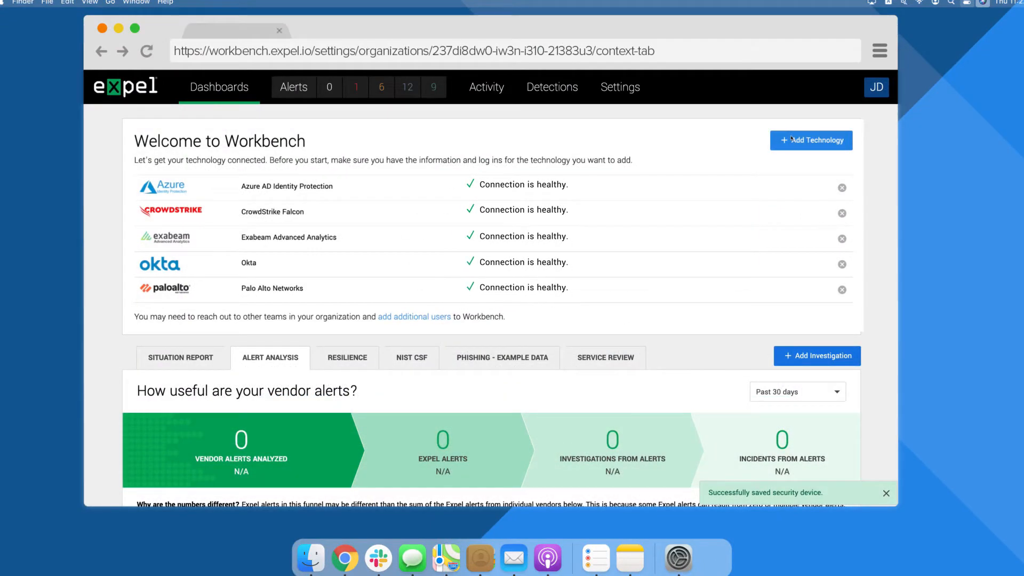
Go to All Detections, charting 495 detections by MITRE ATT&CK tactic for connected vendors
left_click(613, 88)
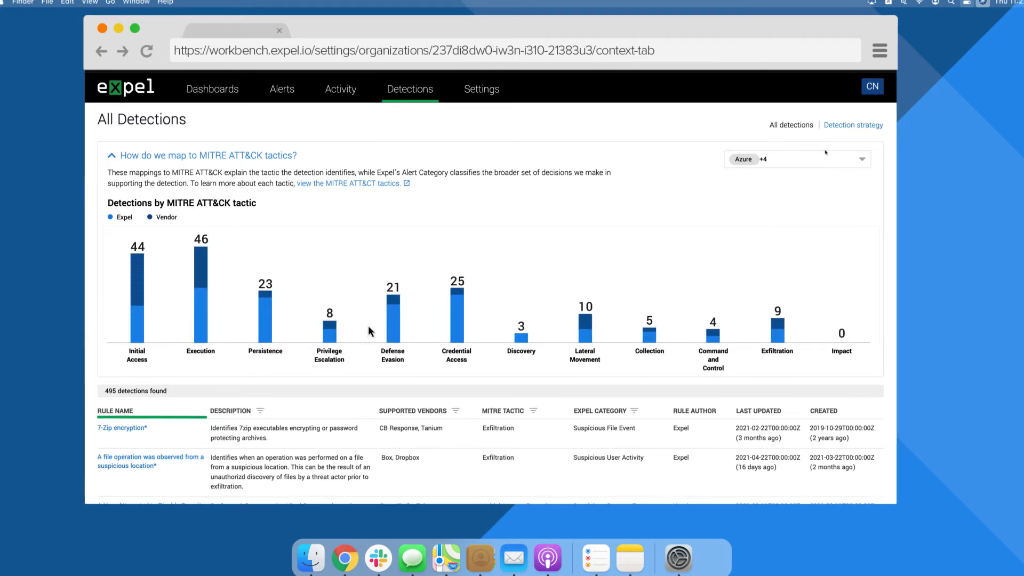
Open the CrowdStrike Falcon execution detection's alert details for the WidgetCorp site
scroll("down", 3)
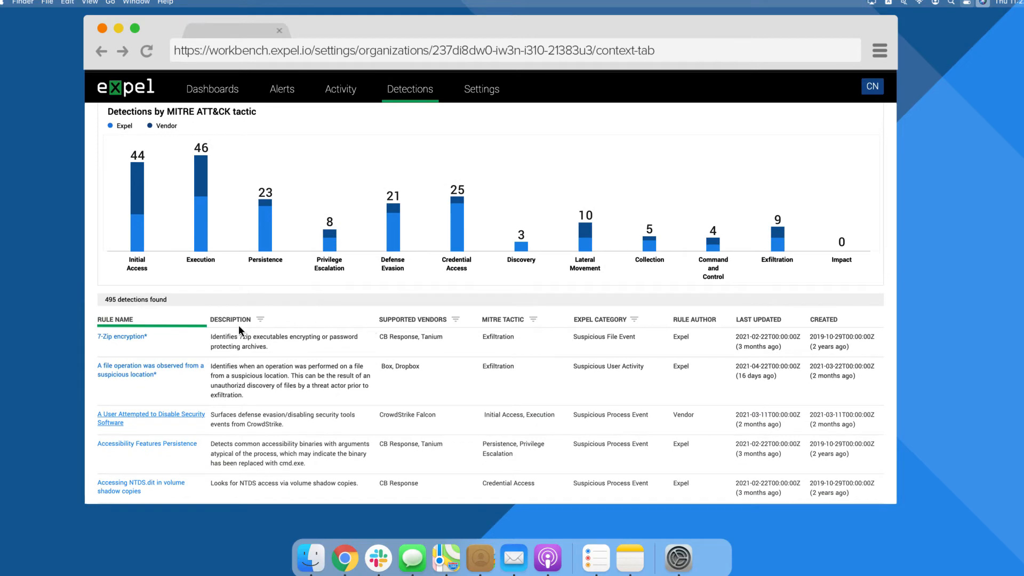
left_click(121, 337)
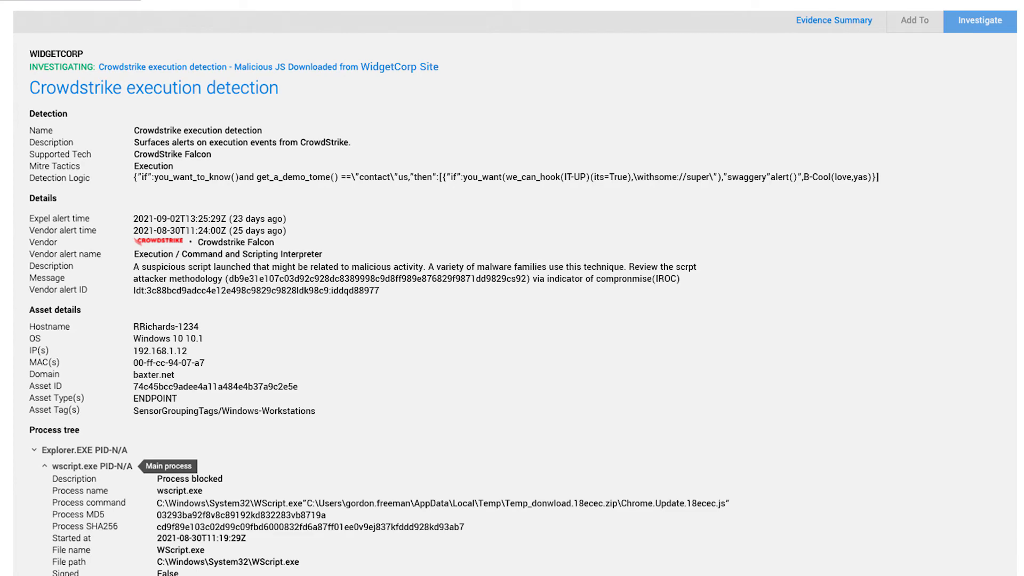
Review the alert's Actions results: VirusTotal file-hash outcome and related vendor alerts finding none
scroll("down", 3)
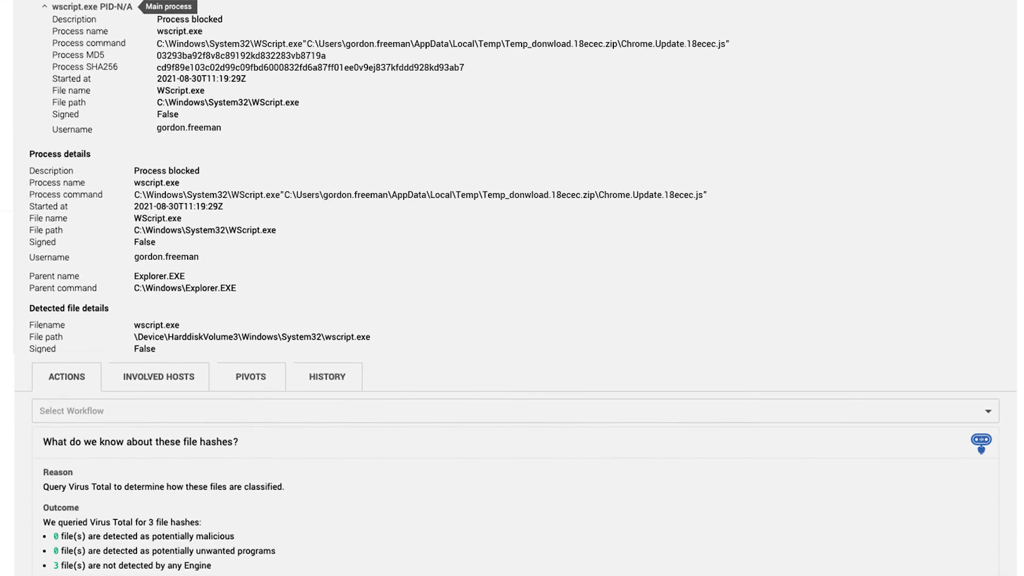
scroll("down", 3)
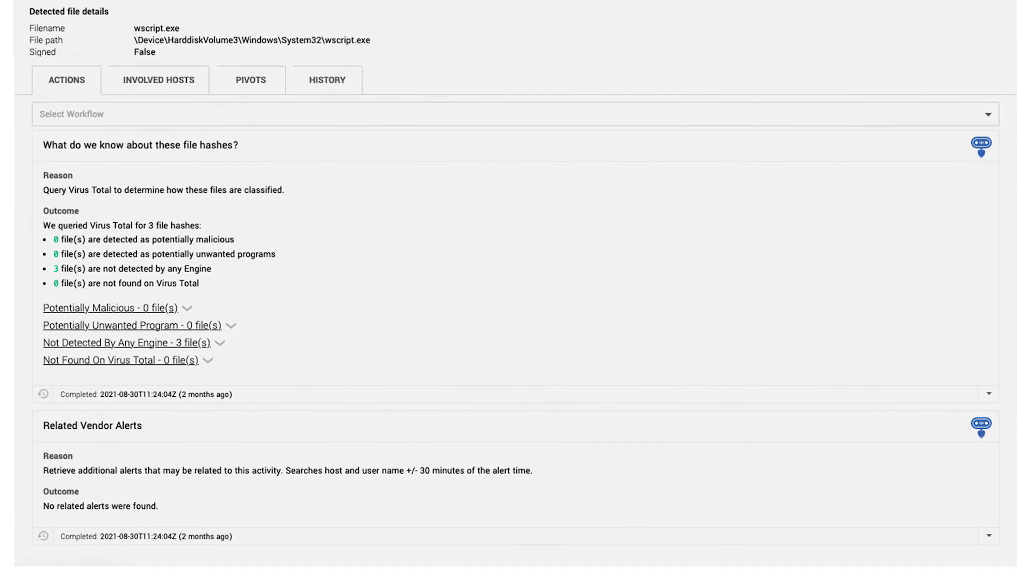